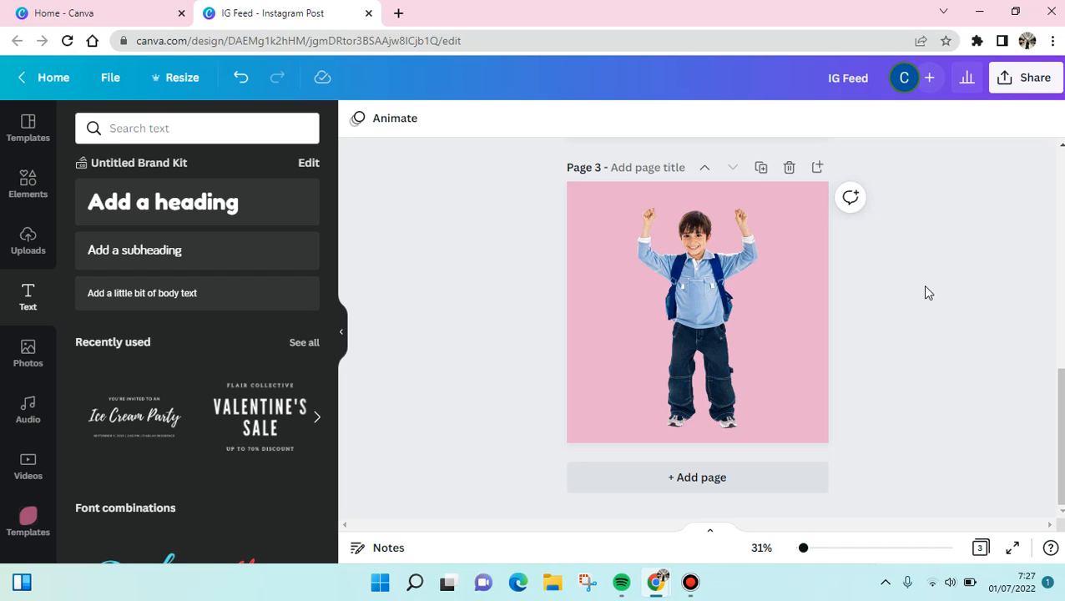
- Select the pink page with the boy and open the Elements library search
{"action": "left_click", "coordinate": [597, 250]}
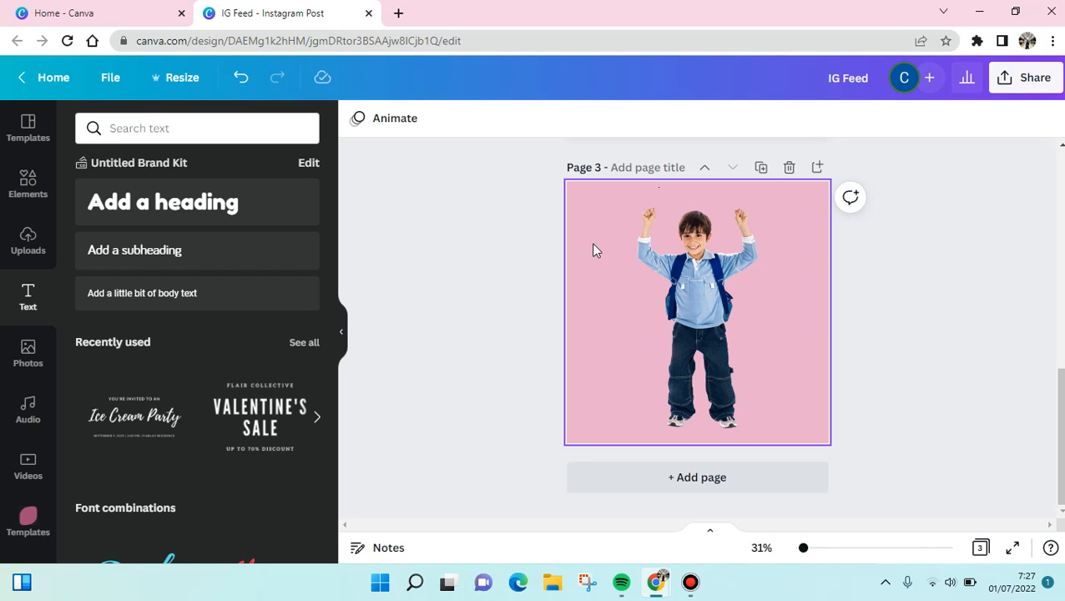
{"action": "mouse_move", "coordinate": [712, 361]}
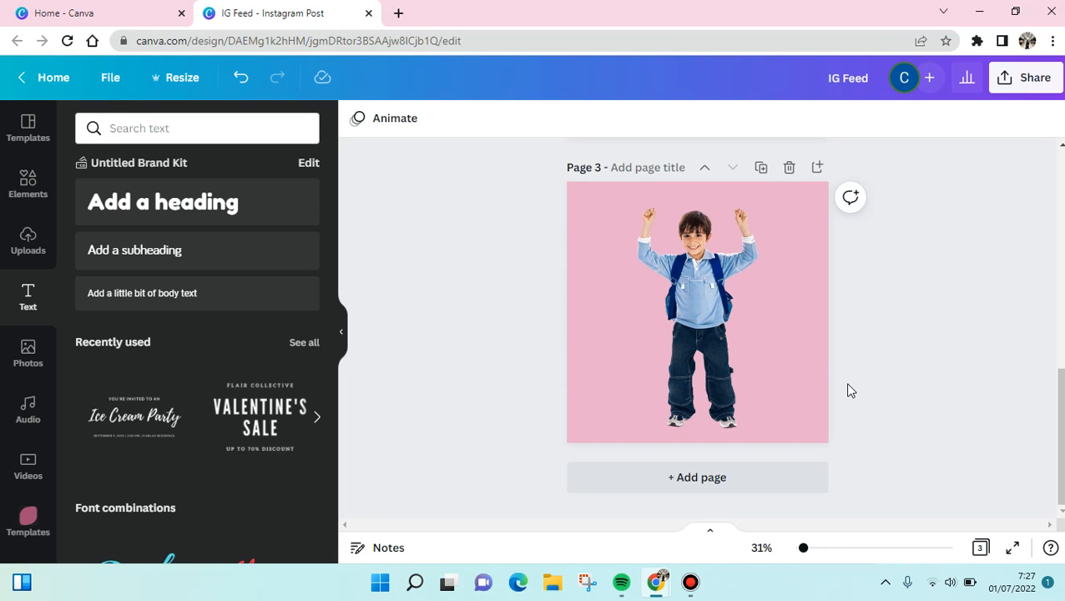
{"action": "left_click", "coordinate": [697, 313]}
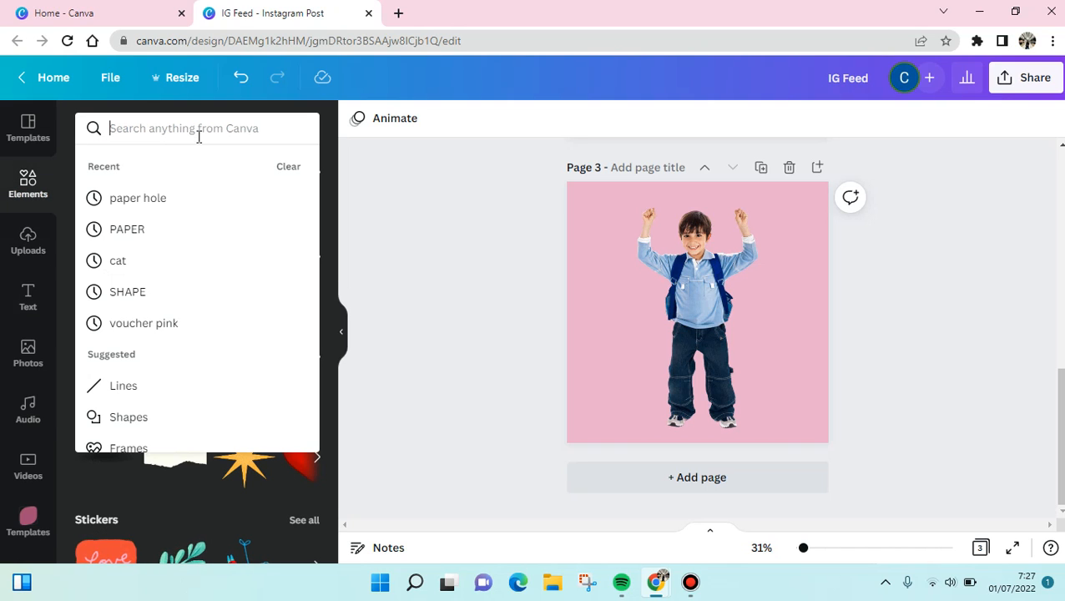
- Search Elements for "paper hole" to find torn-paper hole graphics
{"action": "type", "text": "paper"}
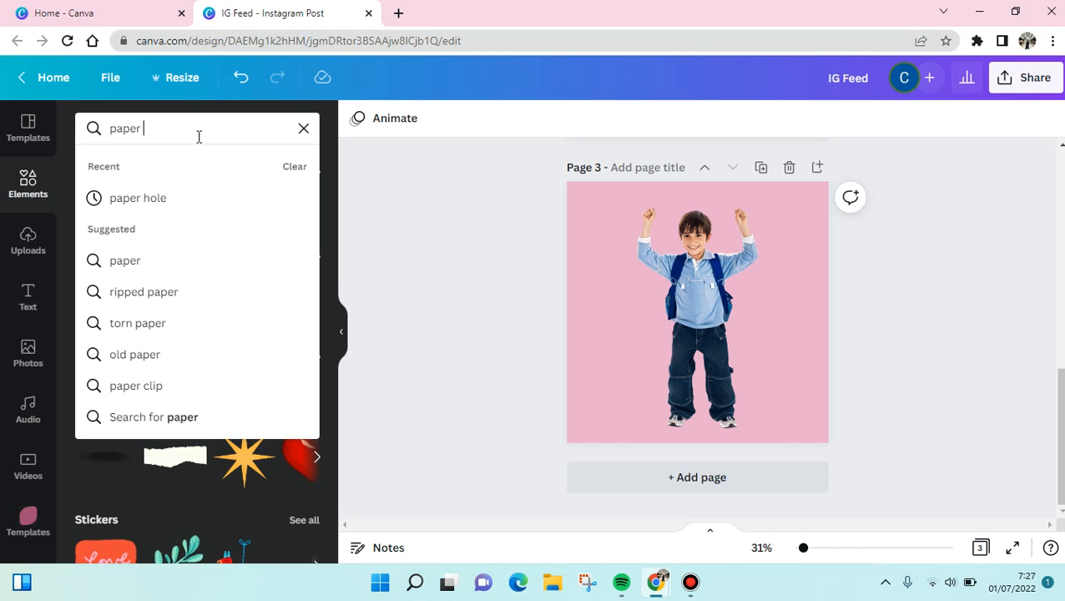
{"action": "left_click", "coordinate": [138, 198]}
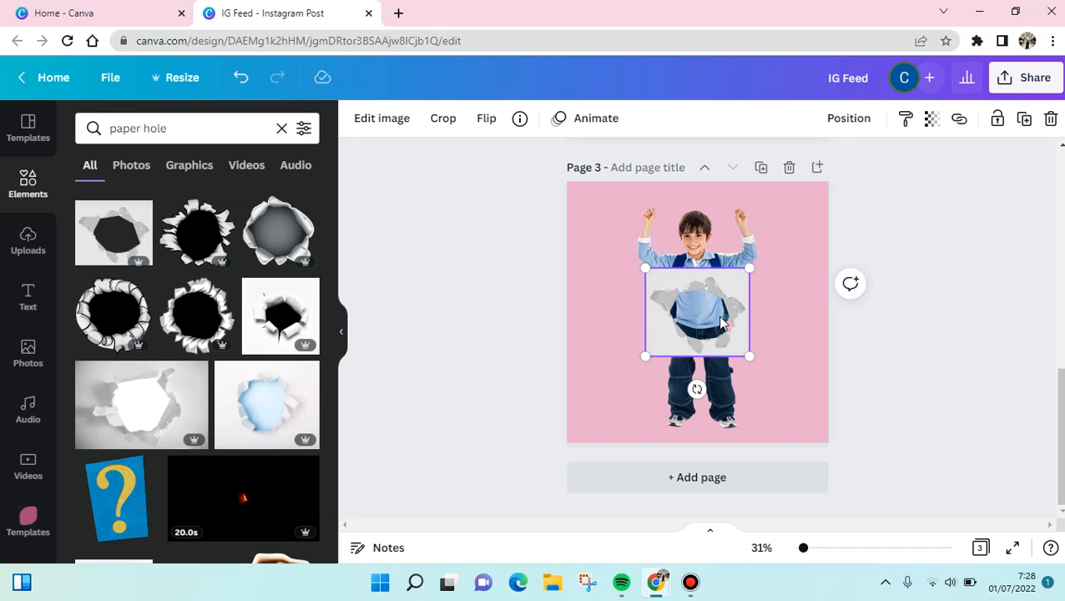
- Move the paper hole graphic to the page's top-left and stretch it across the page
{"action": "left_click_drag", "start_coordinate": [697, 313], "coordinate": [619, 225]}
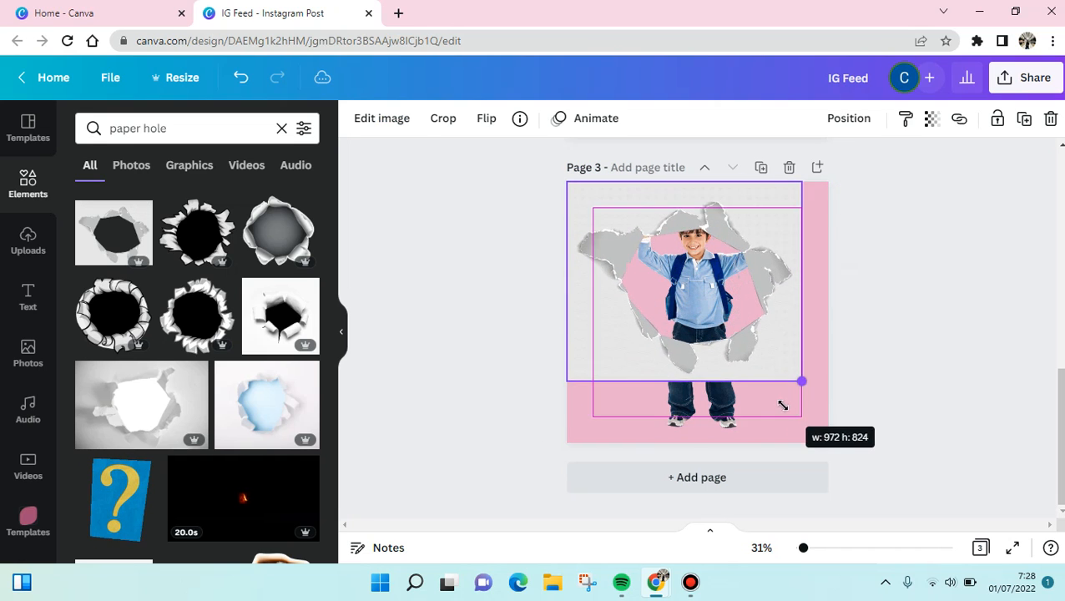
{"action": "left_click_drag", "start_coordinate": [801, 380], "coordinate": [903, 467]}
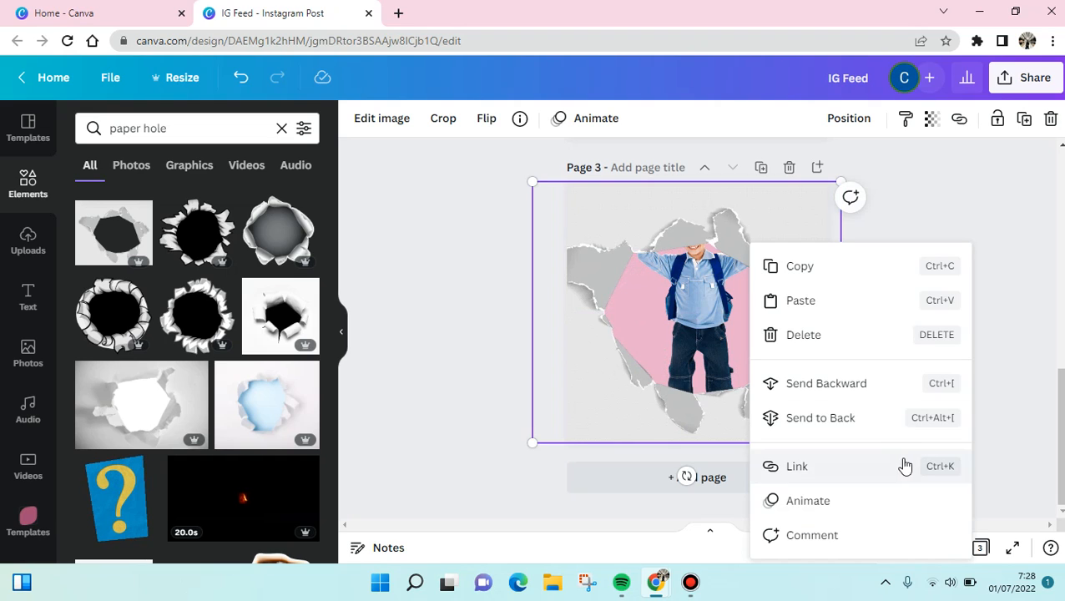
{"action": "mouse_move", "coordinate": [870, 426]}
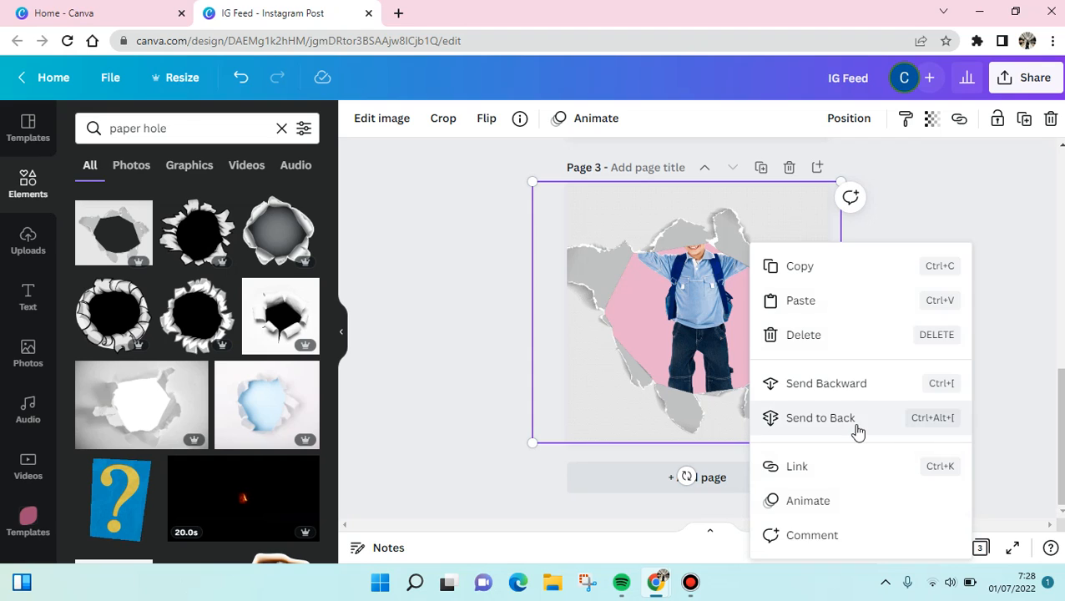
- Send the paper hole graphic to the back and center the boy within the hole
{"action": "left_click", "coordinate": [821, 417]}
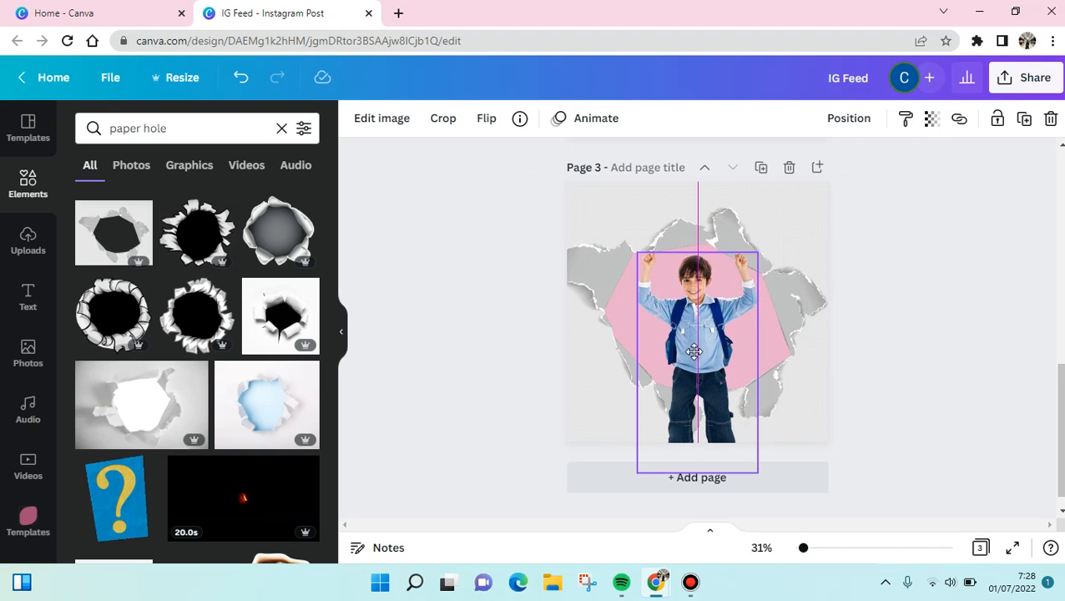
{"action": "left_click_drag", "start_coordinate": [694, 351], "coordinate": [695, 369]}
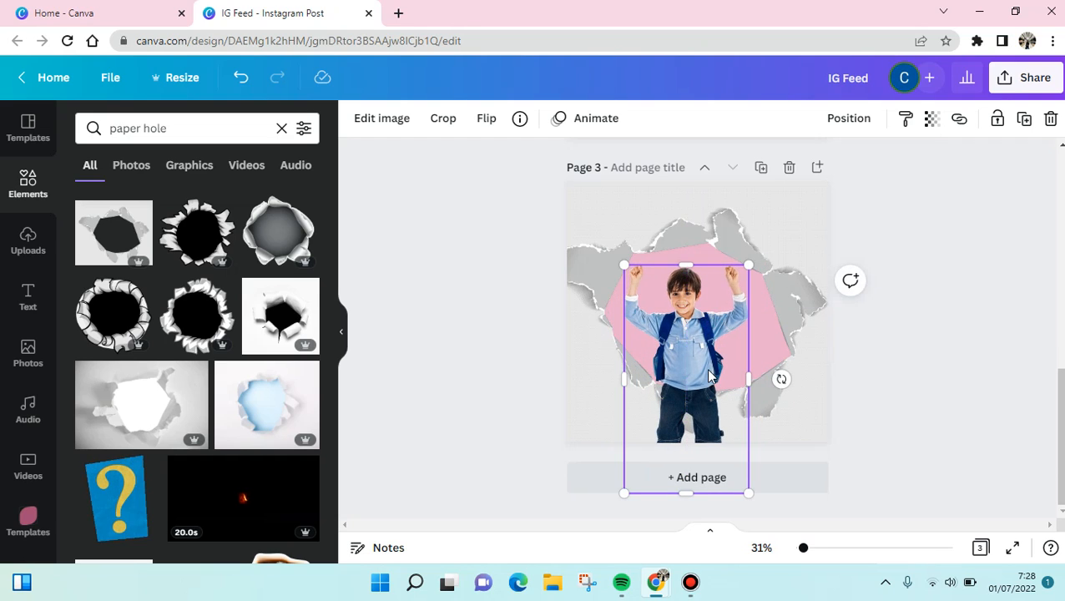
- Send the boy photo to the back so he sits behind the ripped paper
{"action": "right_click", "coordinate": [710, 376]}
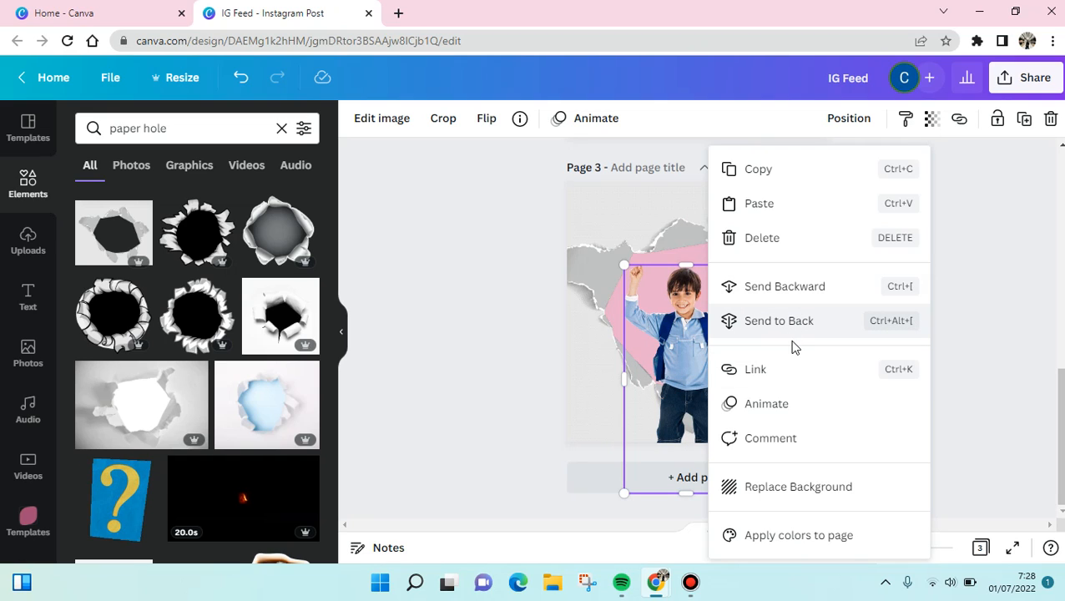
{"action": "mouse_move", "coordinate": [790, 330]}
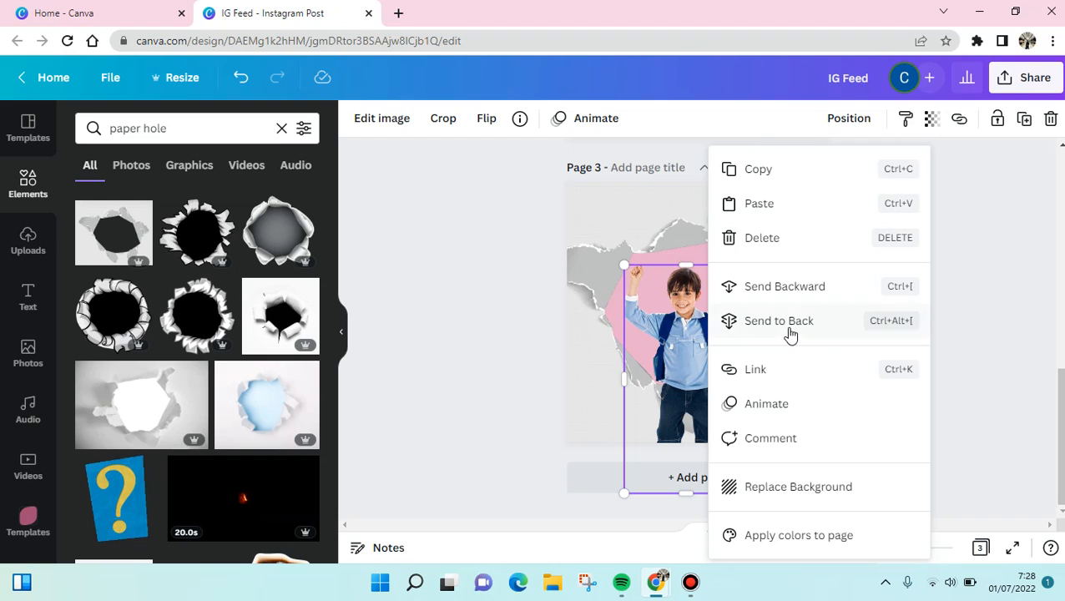
{"action": "left_click", "coordinate": [778, 321]}
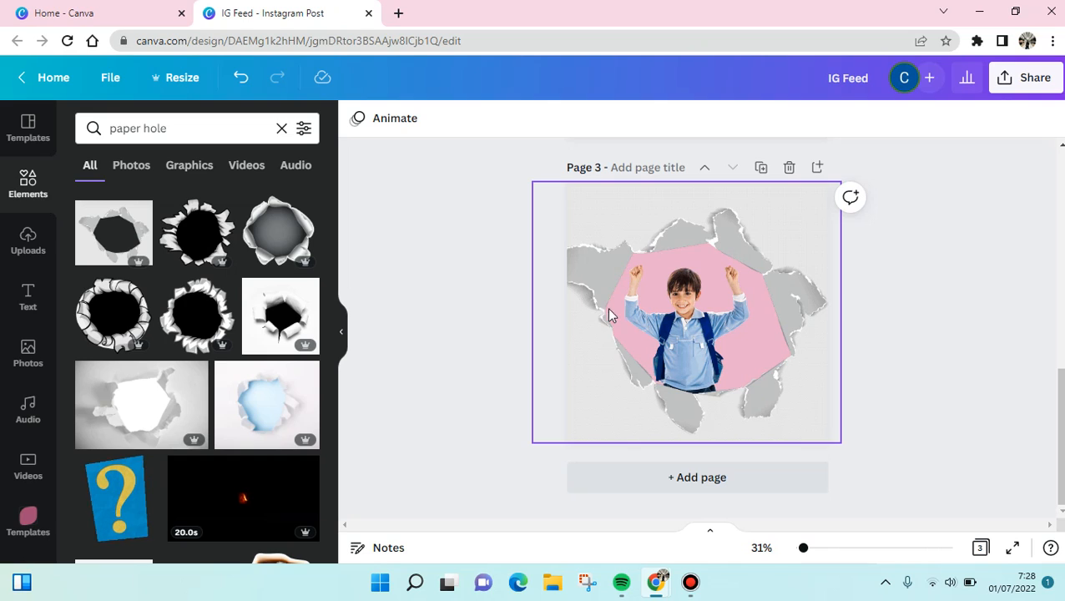
{"action": "left_click", "coordinate": [853, 294]}
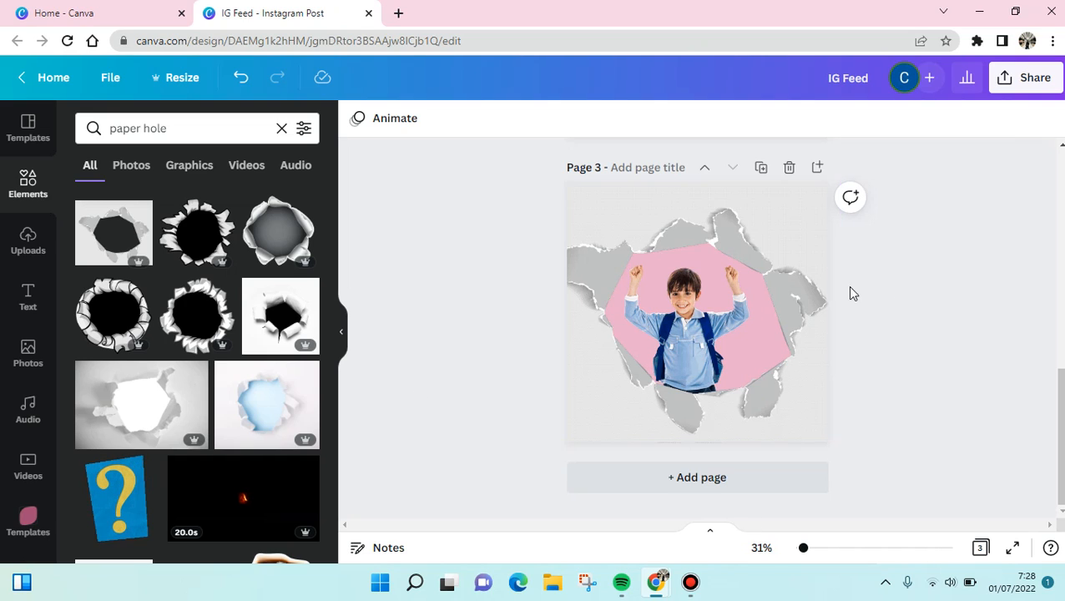
{"action": "mouse_move", "coordinate": [940, 311]}
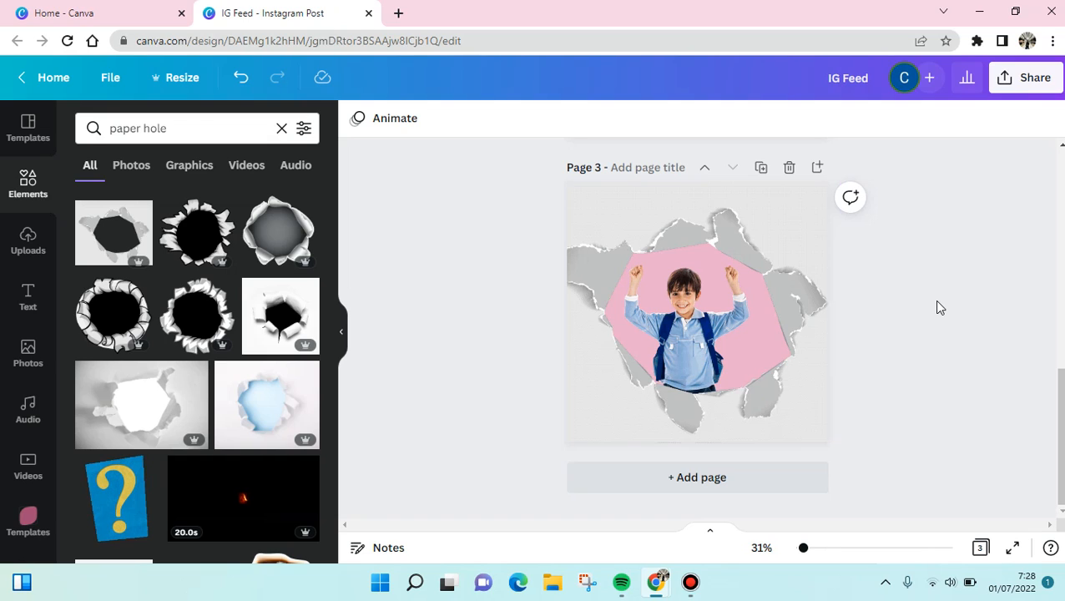
{"action": "mouse_move", "coordinate": [935, 303]}
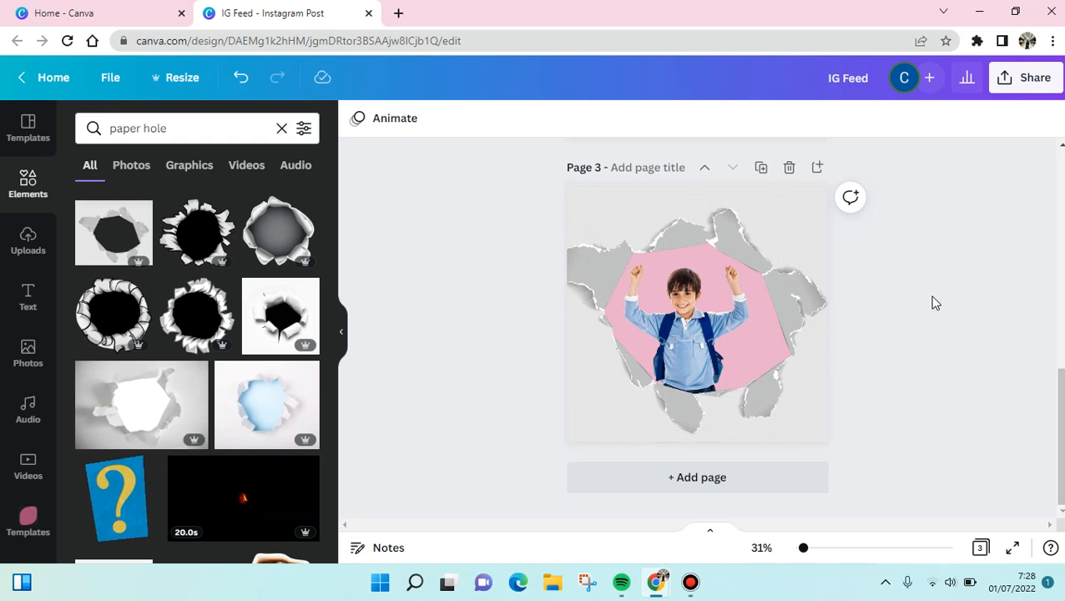